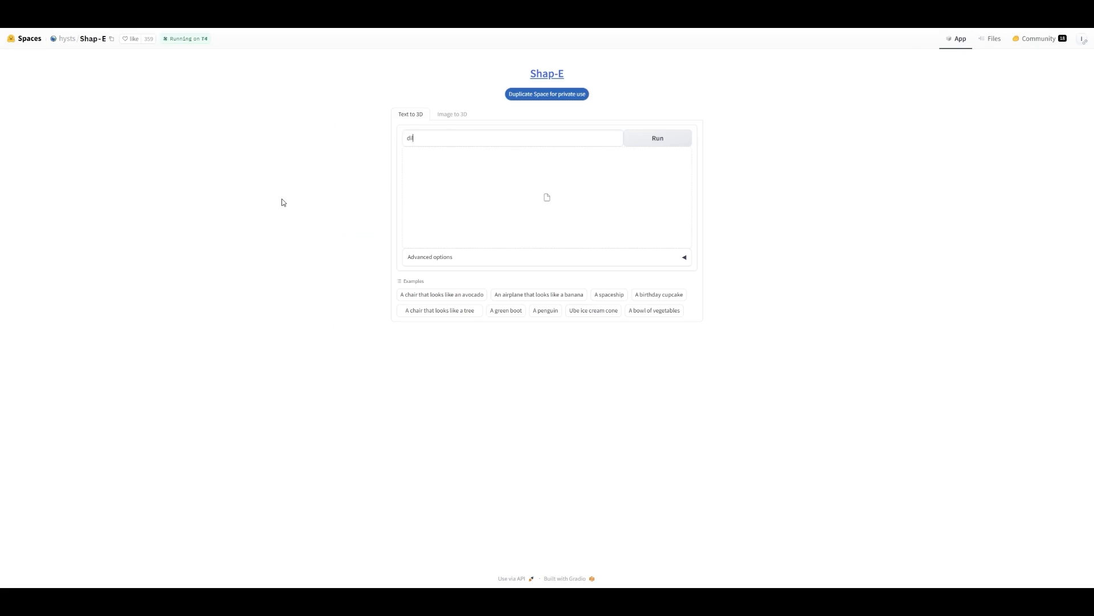
- Run Shap-E Text to 3D with a prompt describing a house
{"action": "left_click", "coordinate": [657, 137]}
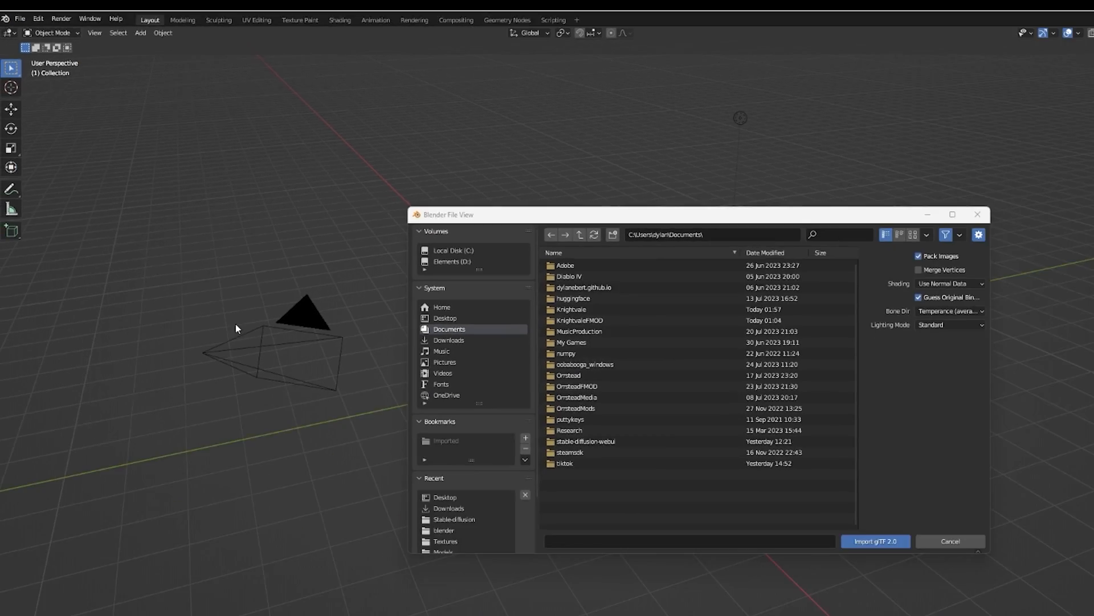
- Import the downloaded glTF 2.0 house model and show its Modifier Properties
{"action": "left_click", "coordinate": [874, 541]}
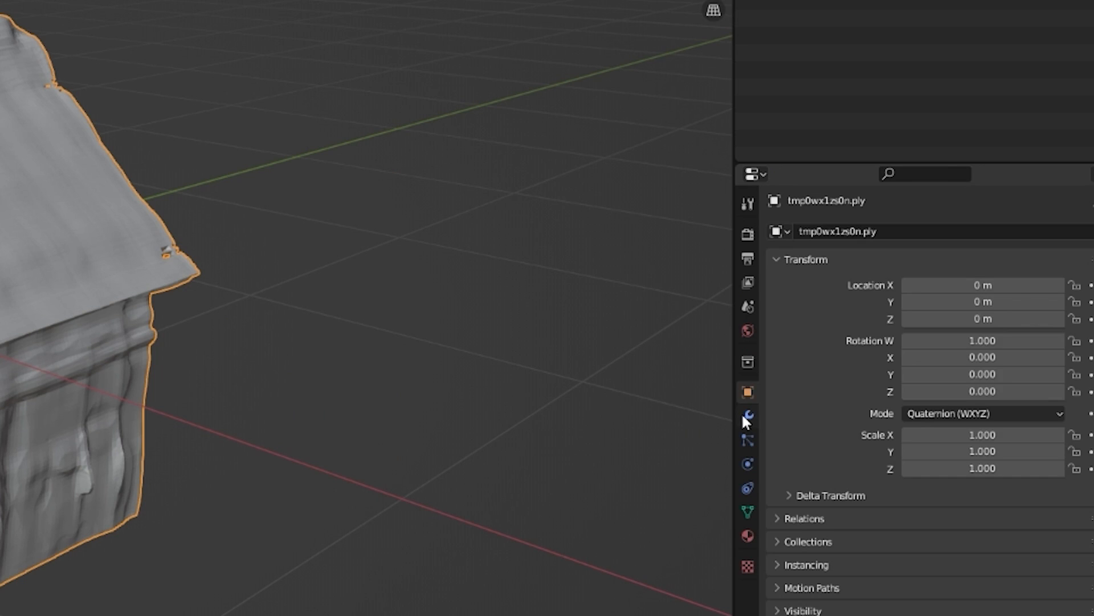
{"action": "left_click", "coordinate": [747, 416]}
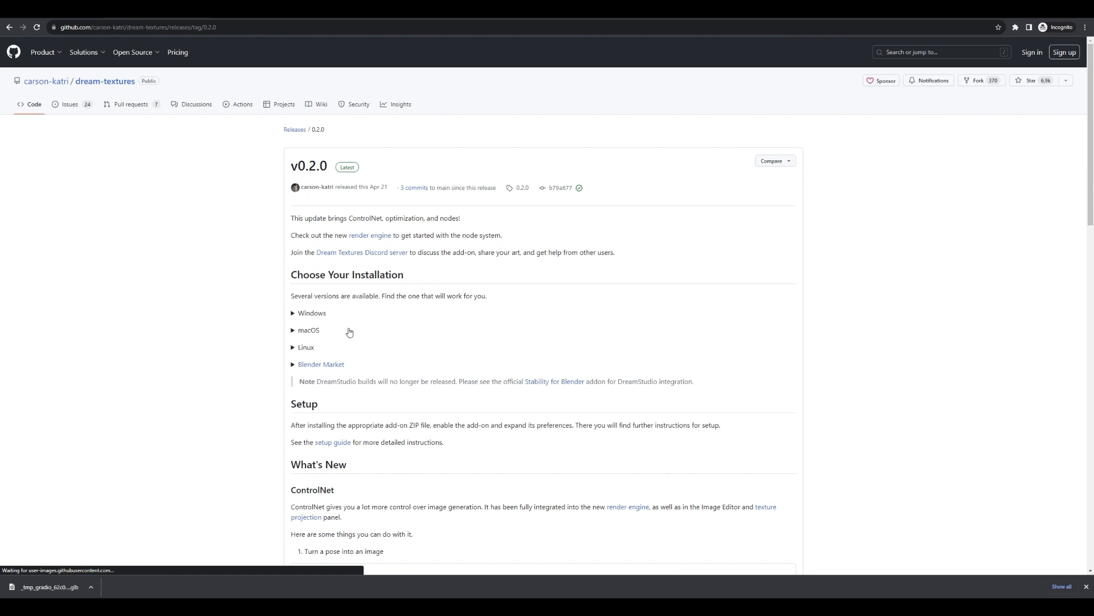
- Expand the Windows section under Choose Your Installation on the v0.2.0 release page
{"action": "left_click", "coordinate": [312, 313]}
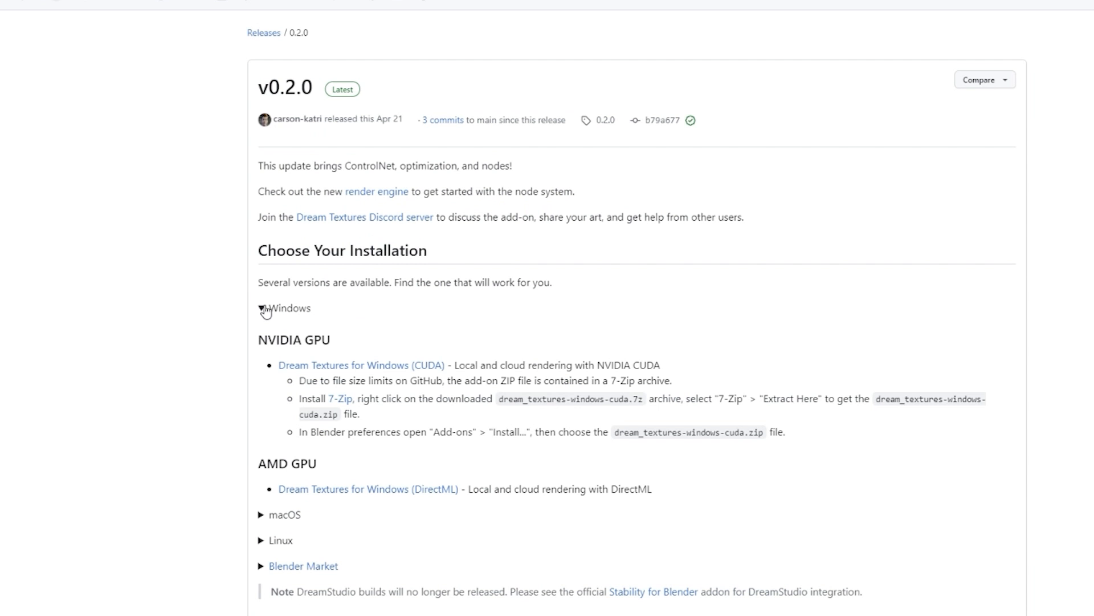
{"action": "scroll", "scroll_direction": "down", "scroll_amount": 3}
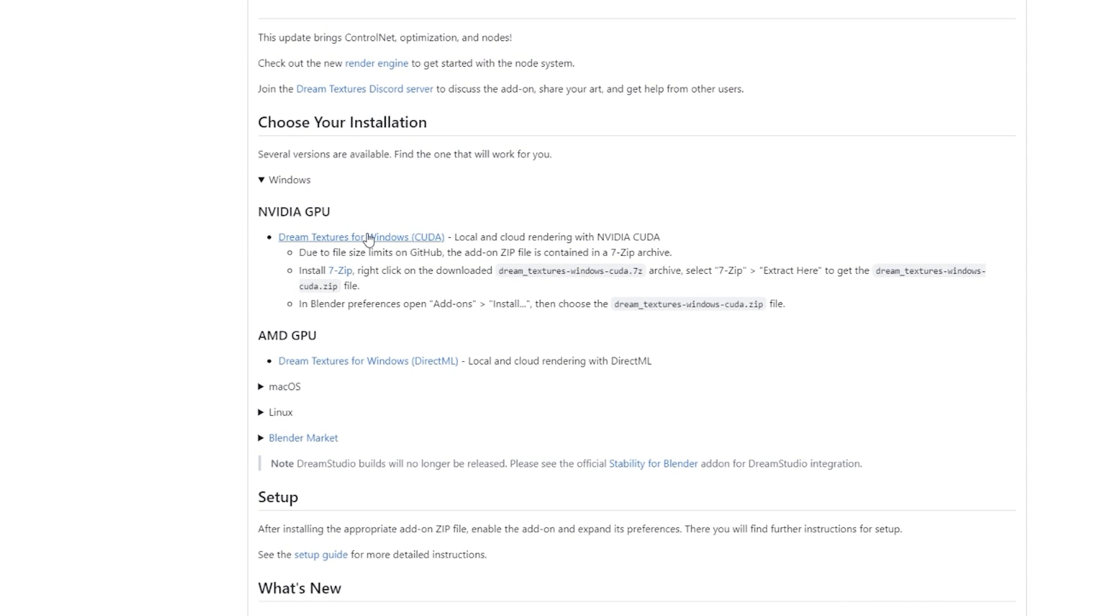
{"action": "scroll", "scroll_direction": "down", "scroll_amount": 3}
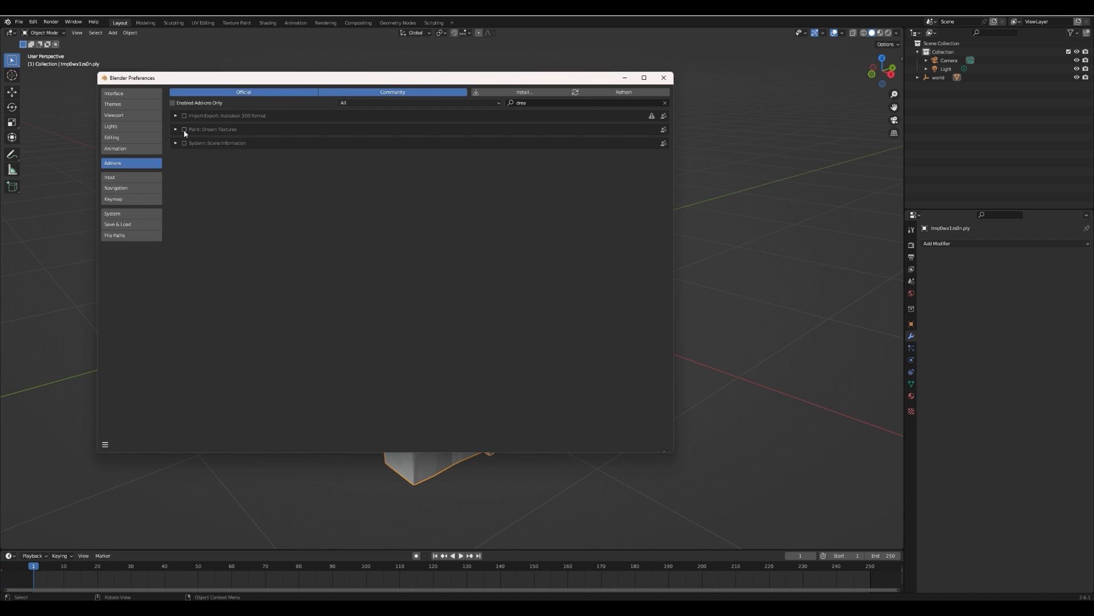
- Tick Paint: Dream Textures in the add-on search results for 'drea'
{"action": "left_click", "coordinate": [175, 129]}
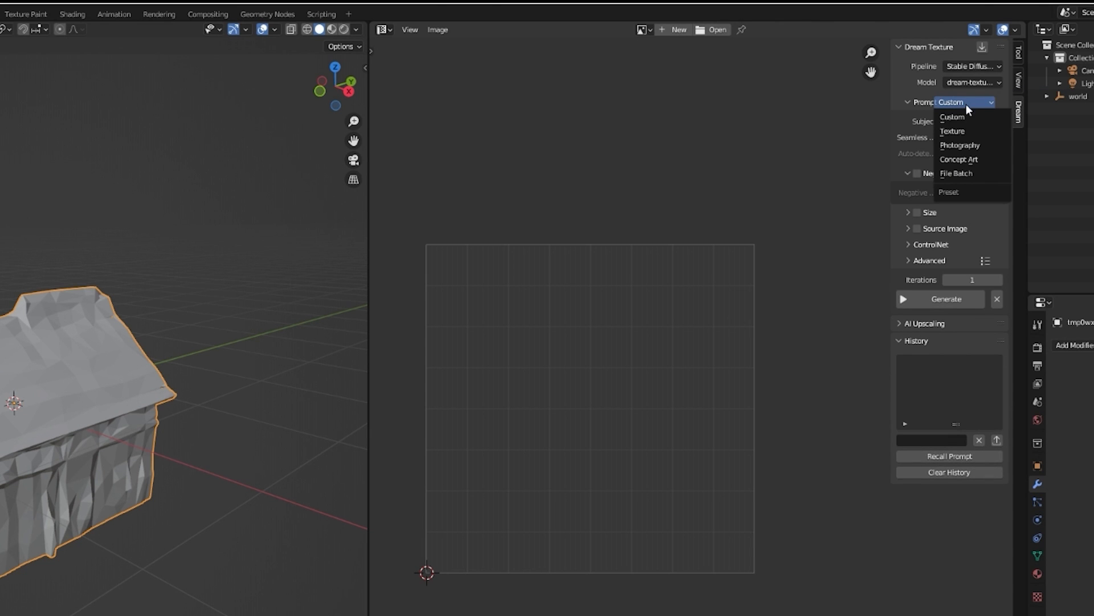
- Generate a seamless 'wood wall' texture using the Dream Textures Texture prompt preset
{"action": "left_click", "coordinate": [951, 131]}
{"action": "type", "text": "wood w"}
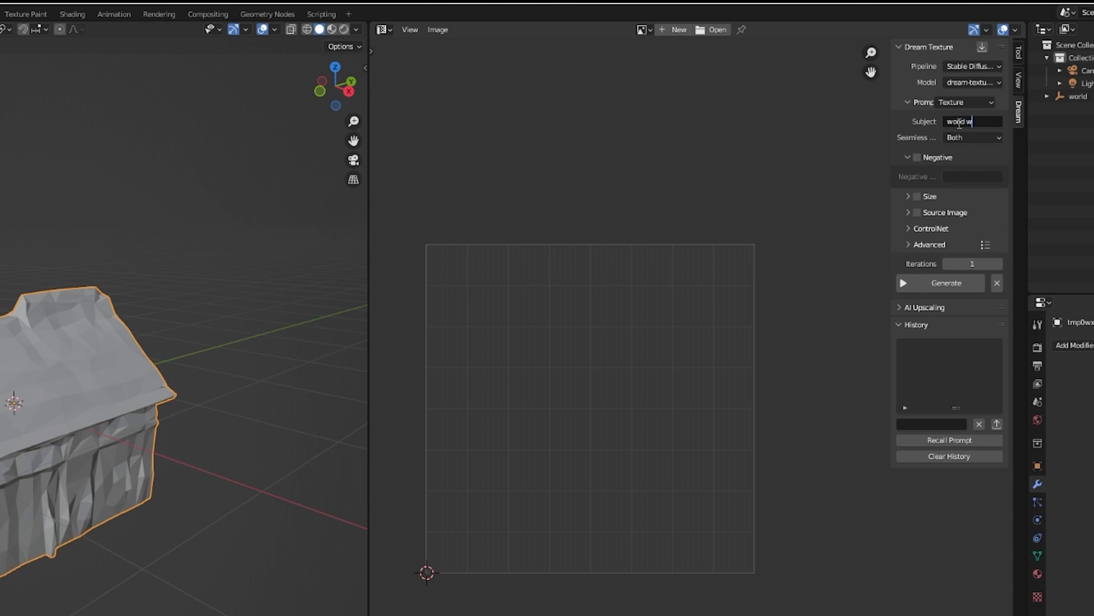
{"action": "left_click", "coordinate": [939, 283]}
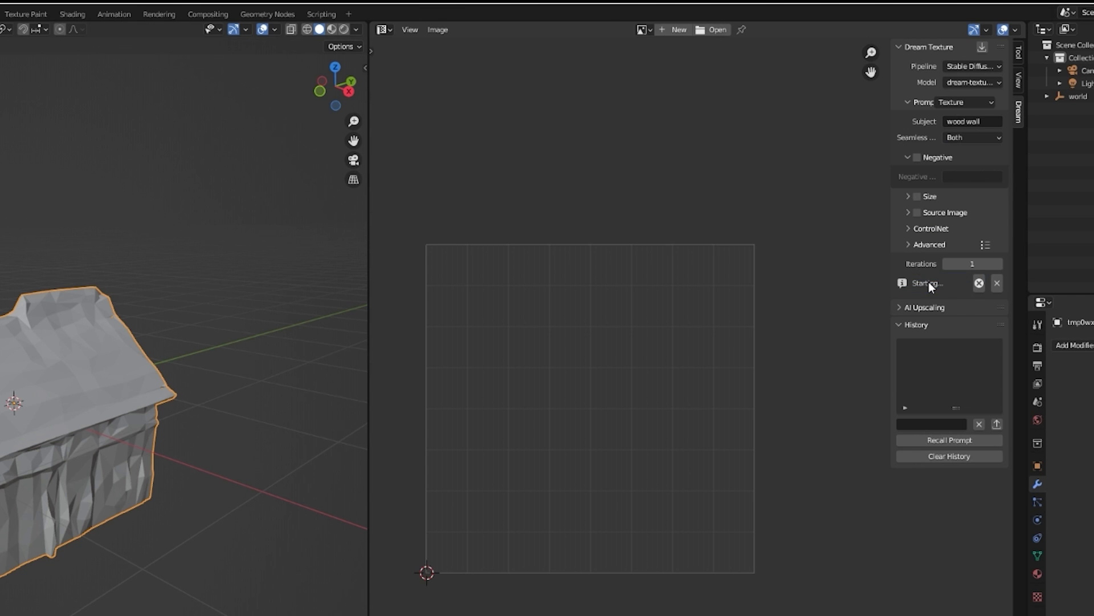
{"action": "left_click", "coordinate": [927, 283]}
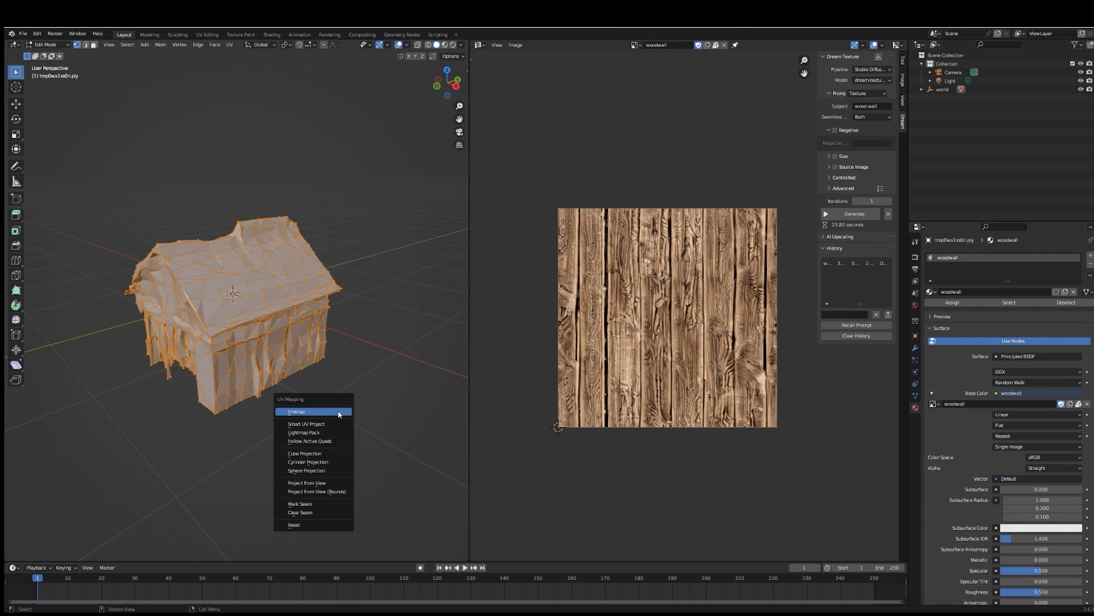
- Give the house the woodwall image material and Unwrap its UVs in Edit Mode
{"action": "left_click", "coordinate": [305, 423]}
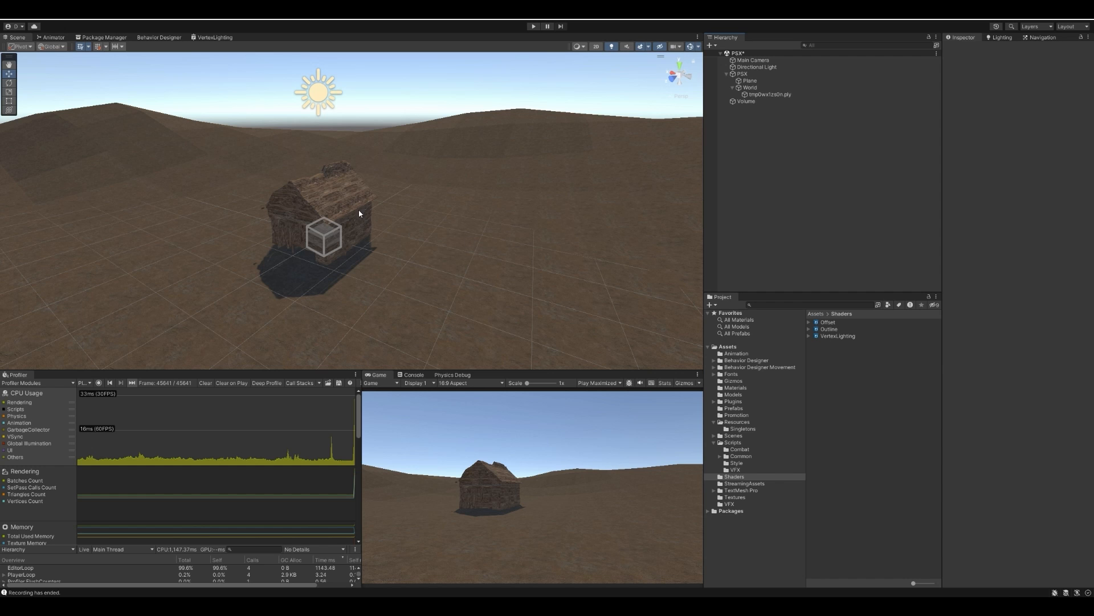
- Enable Fog in the Lighting Environment settings, select Volume, and play maximized
{"action": "left_click", "coordinate": [749, 80]}
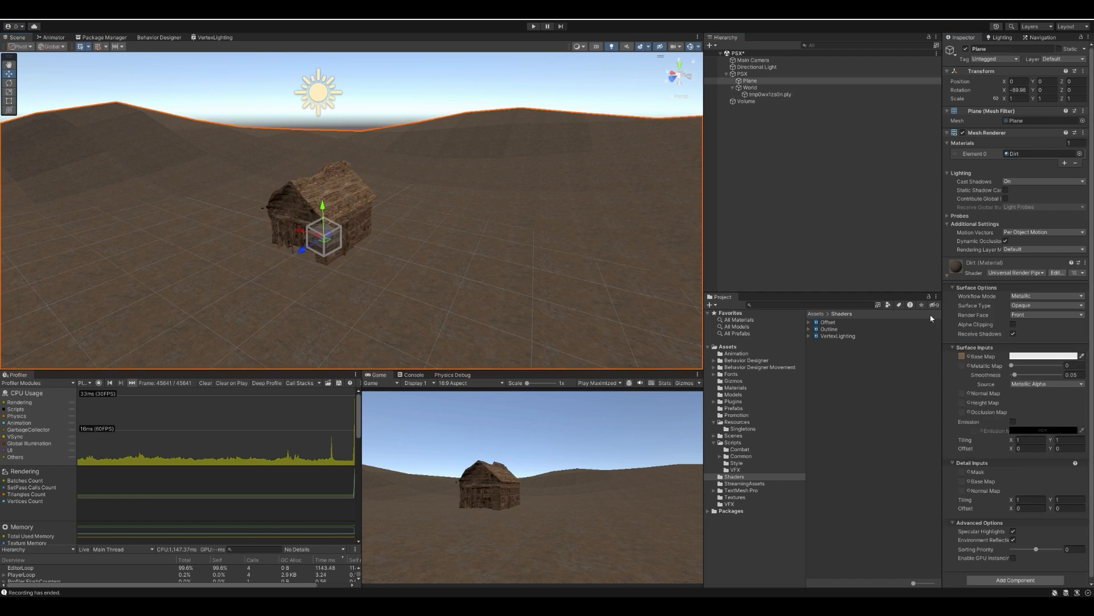
{"action": "left_click", "coordinate": [1004, 38]}
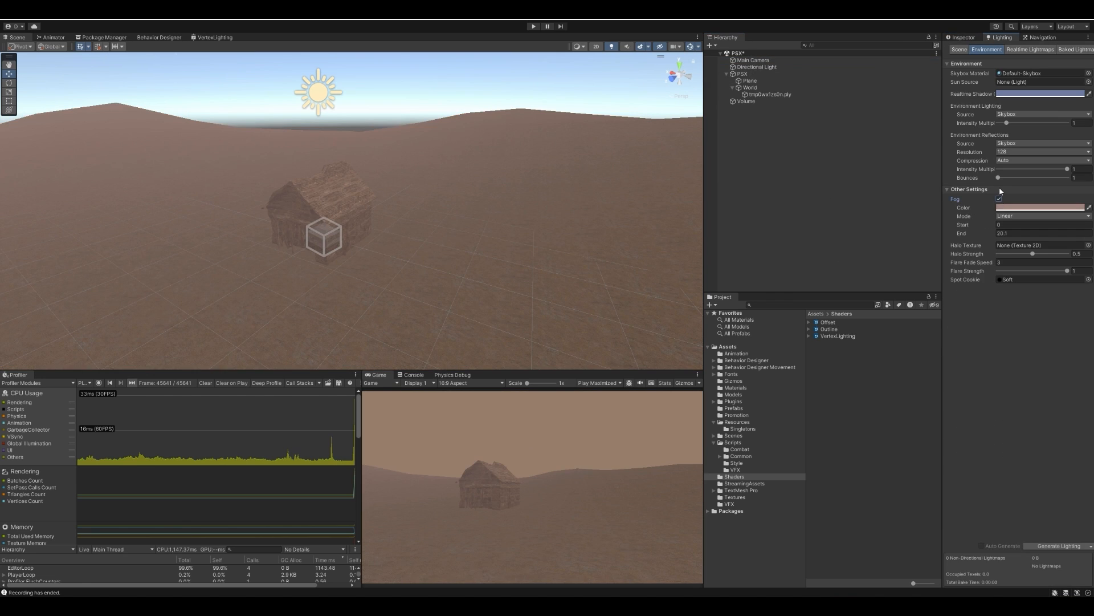
{"action": "left_click", "coordinate": [746, 101]}
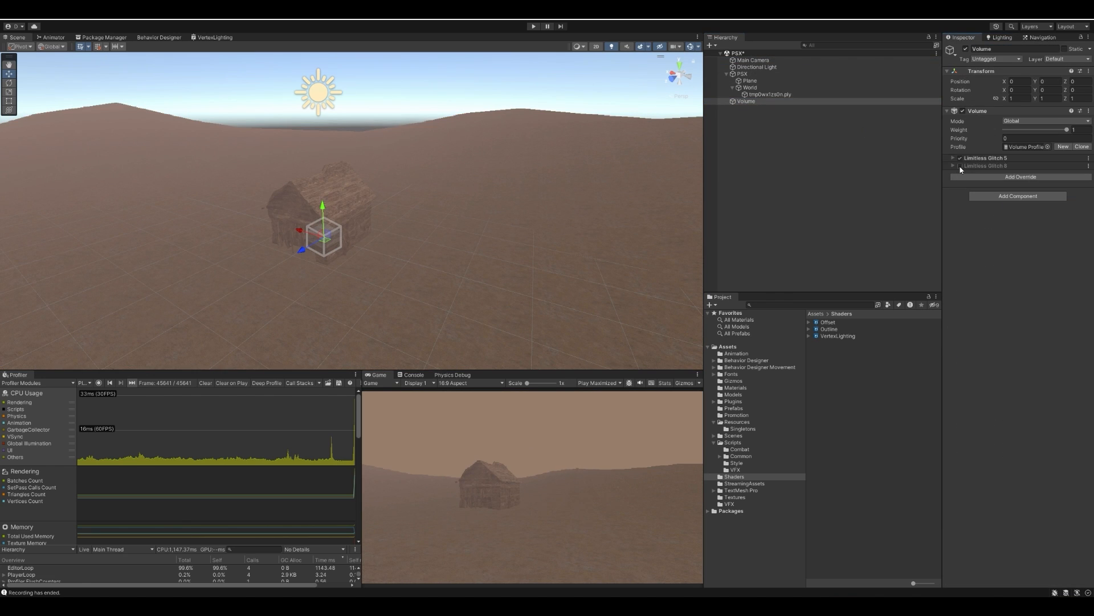
{"action": "left_click", "coordinate": [533, 27]}
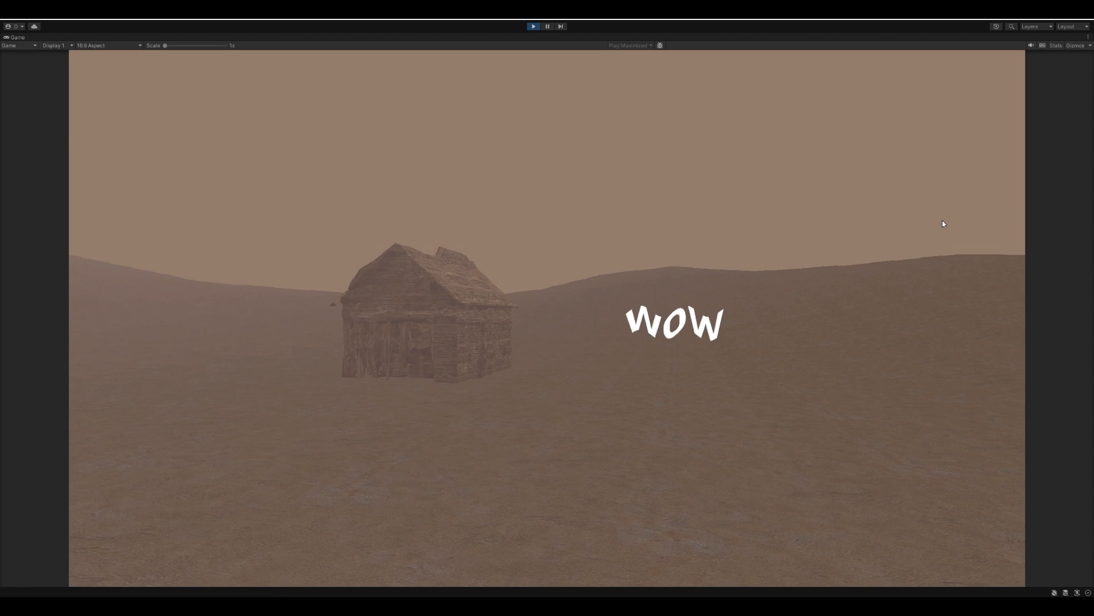